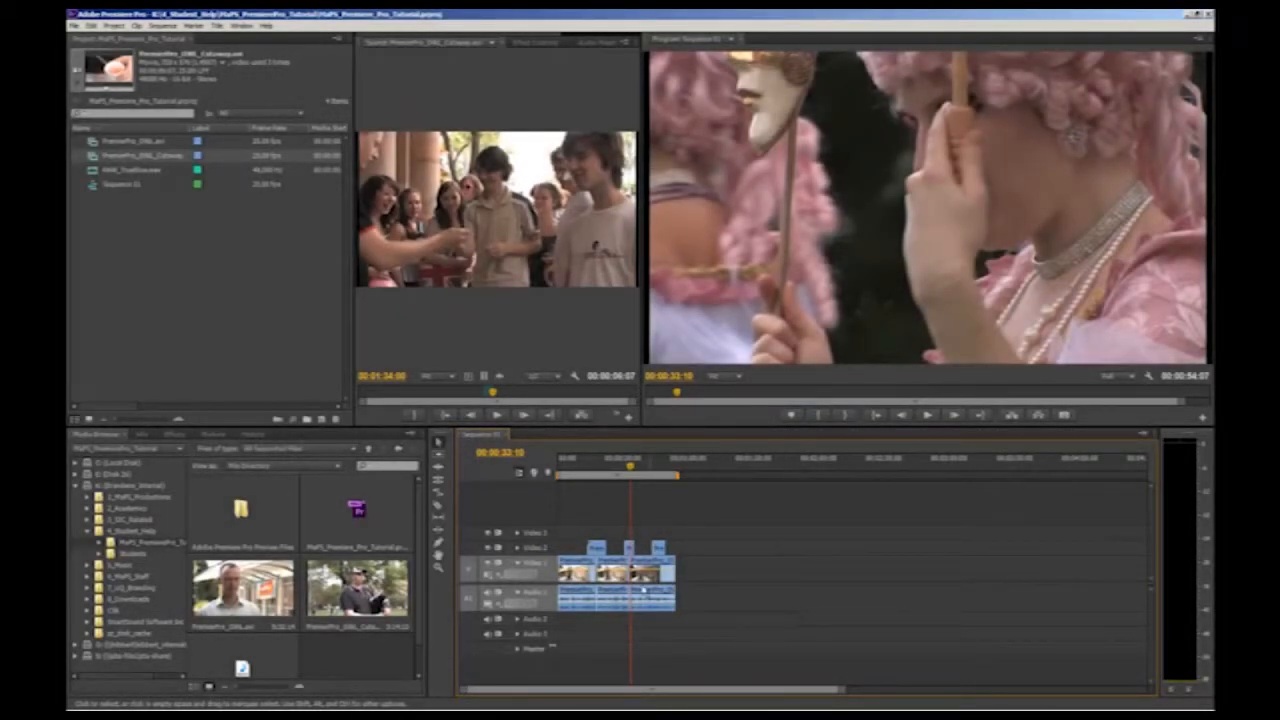
Reveal the Dissolve folder under Video Transitions and select a dissolve transition
click(176, 434)
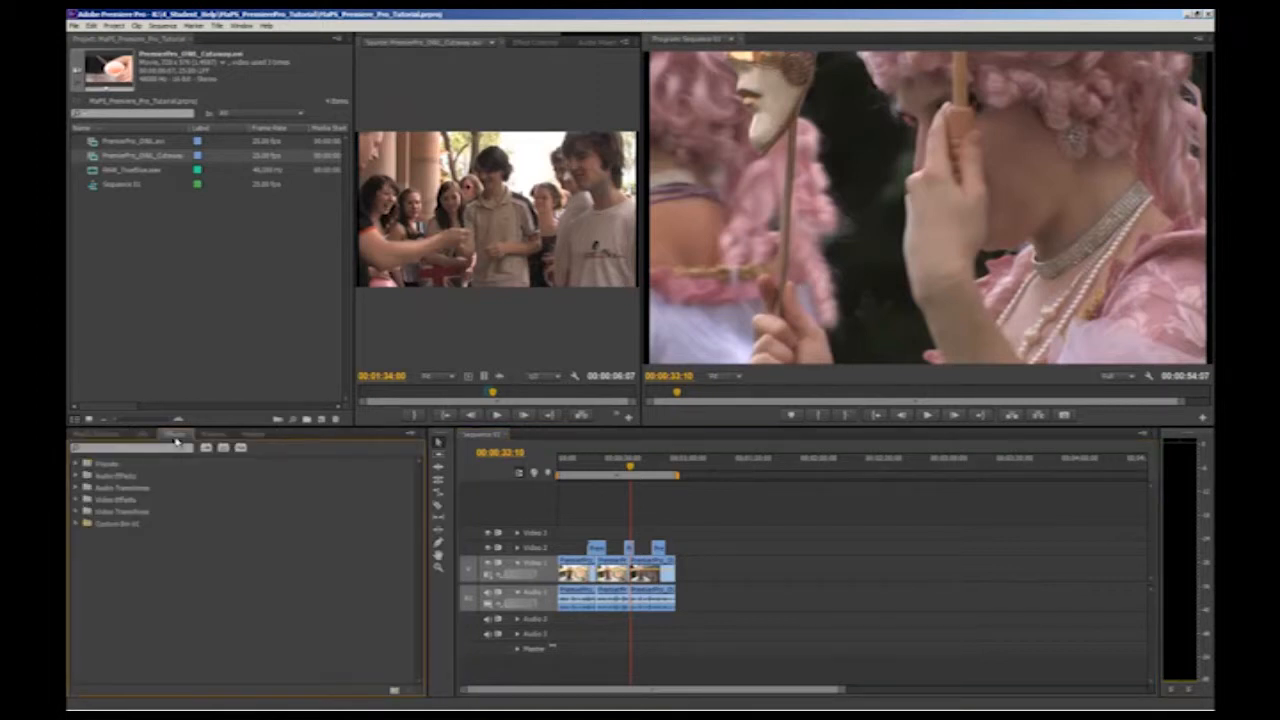
click(76, 512)
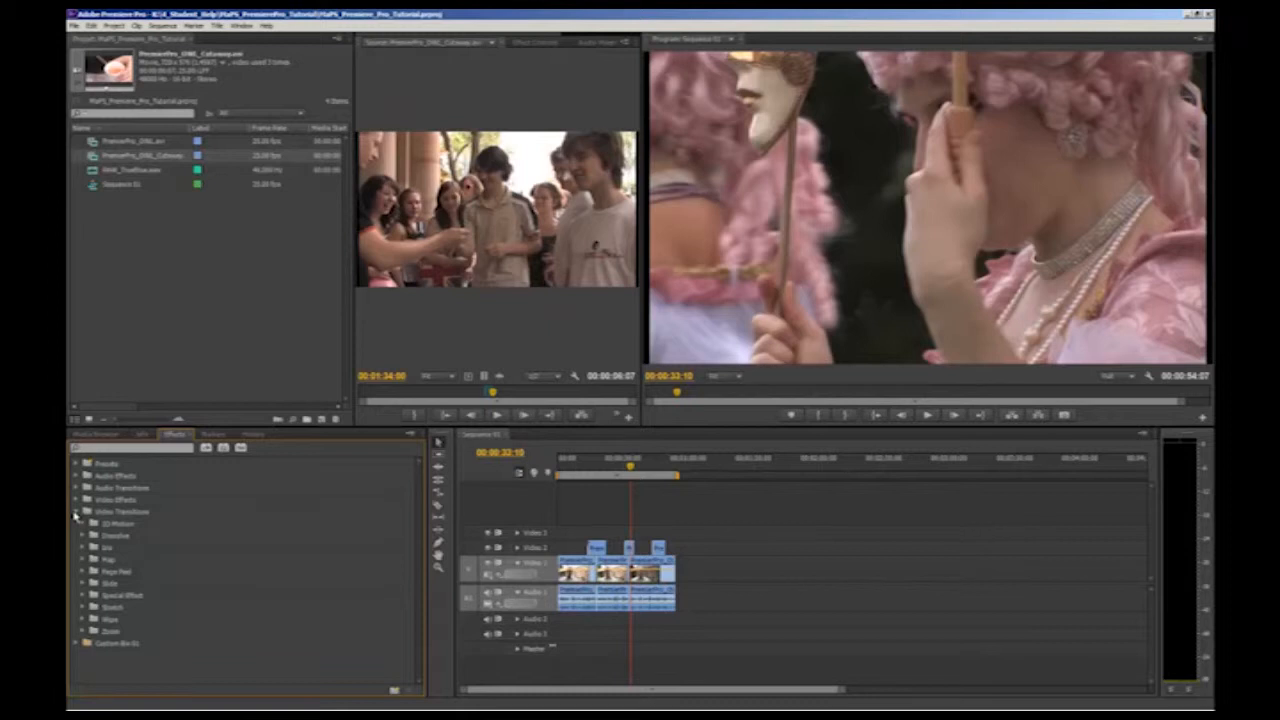
click(84, 536)
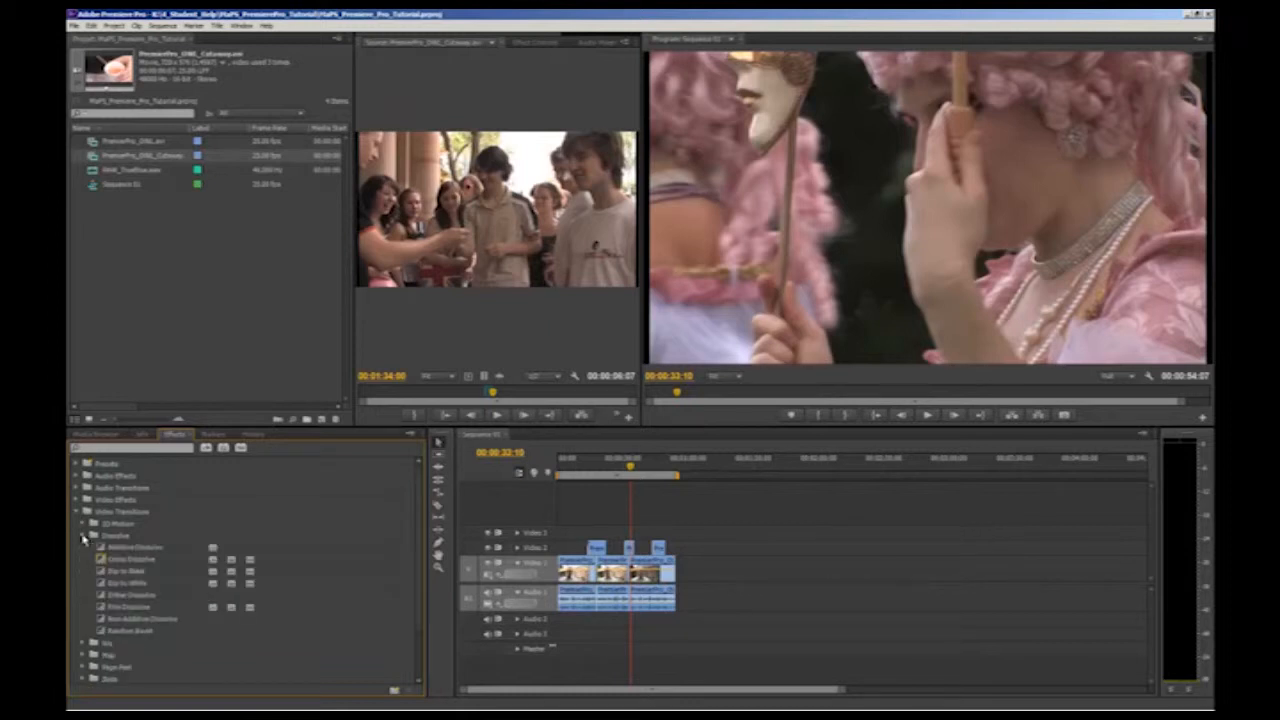
click(130, 558)
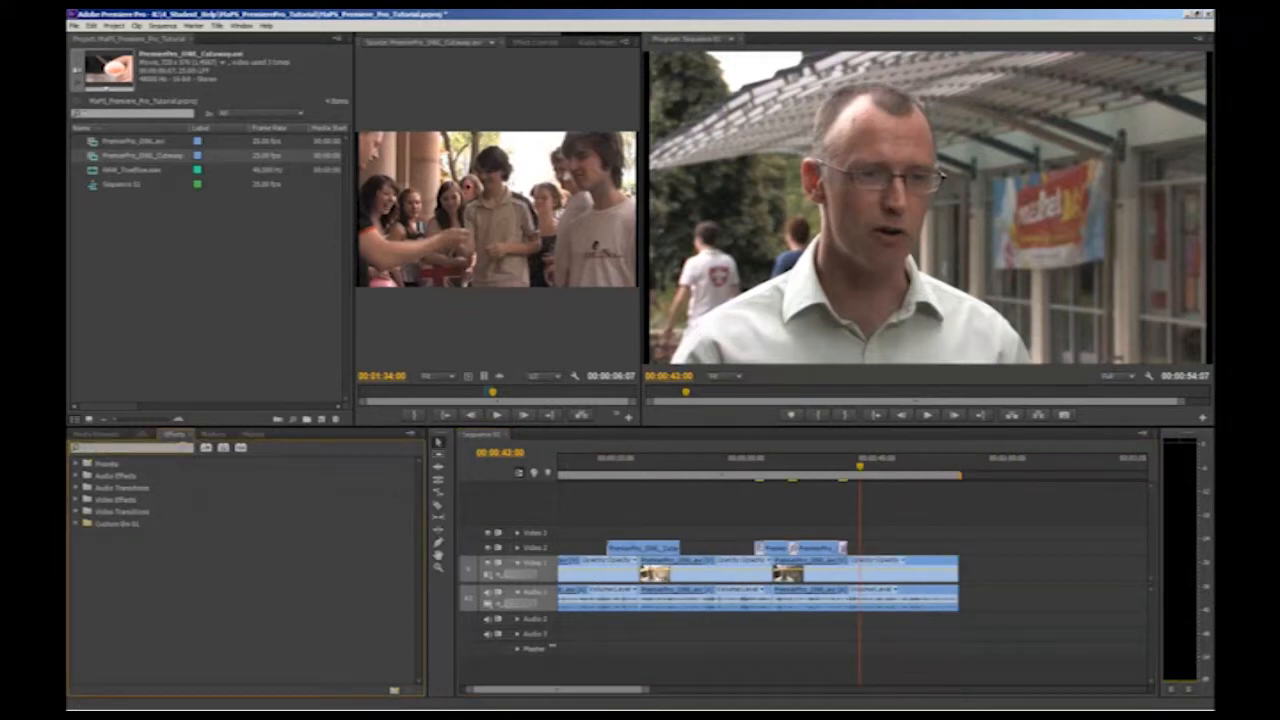
Toggle the Video Transitions category while arranging dissolves and the Custom Bin
click(76, 512)
text(dip)
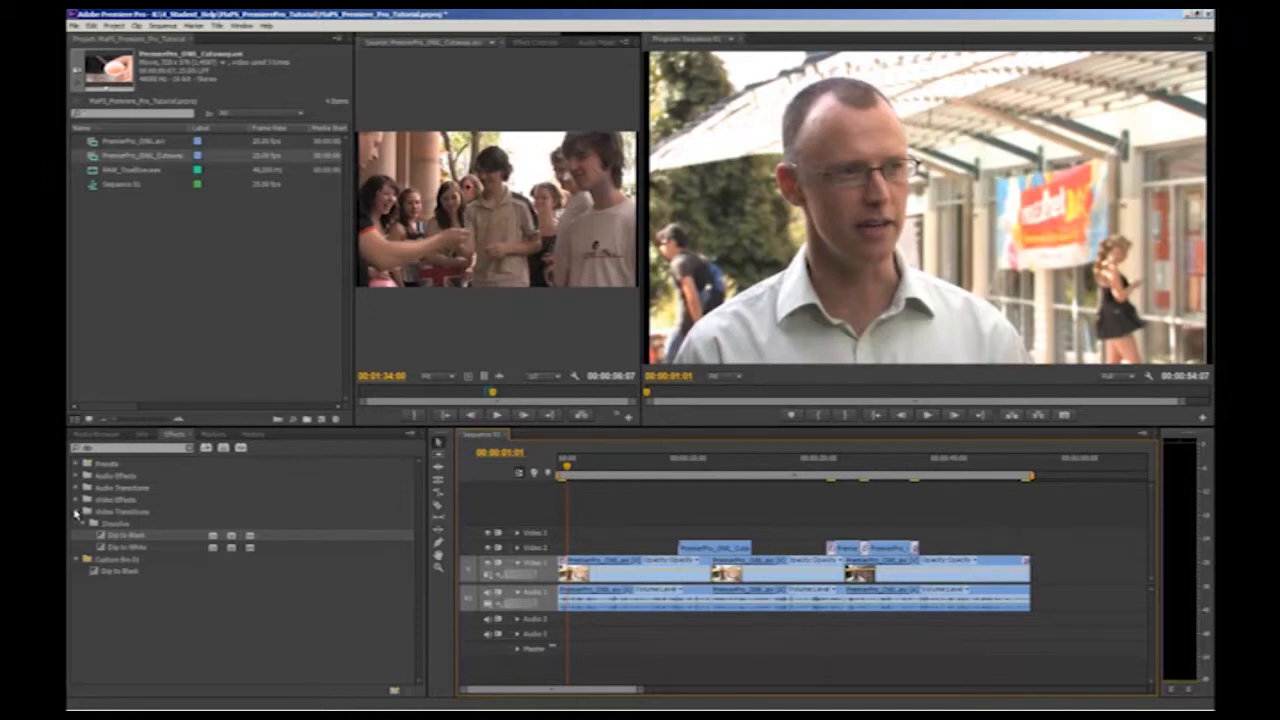
Clear the search, collapse Video Transitions and expand Video Effects > Color Correction
click(76, 512)
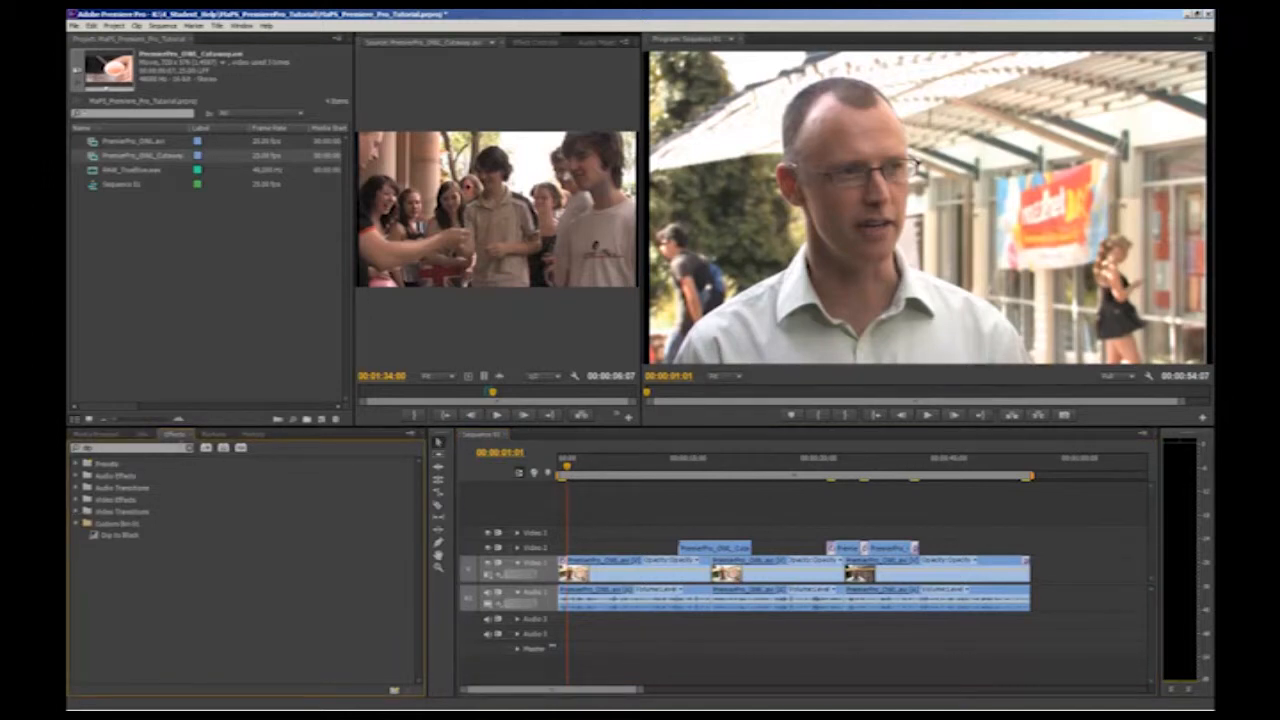
click(76, 524)
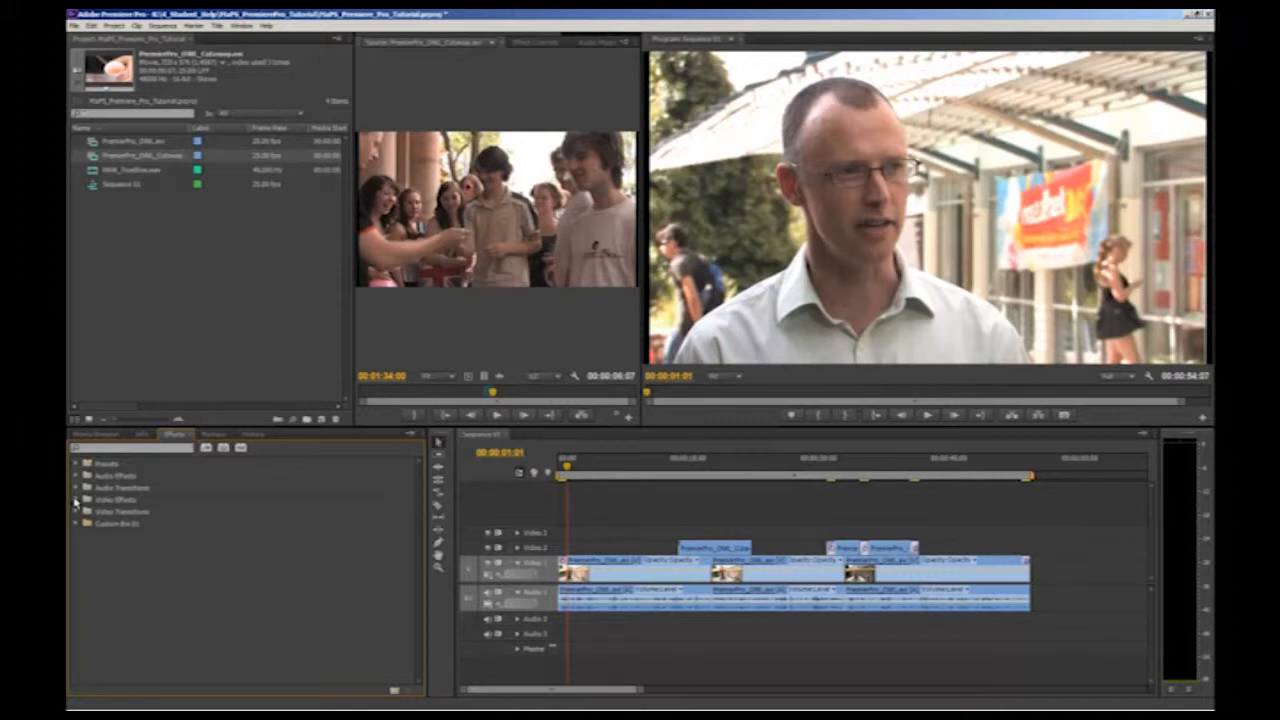
click(76, 500)
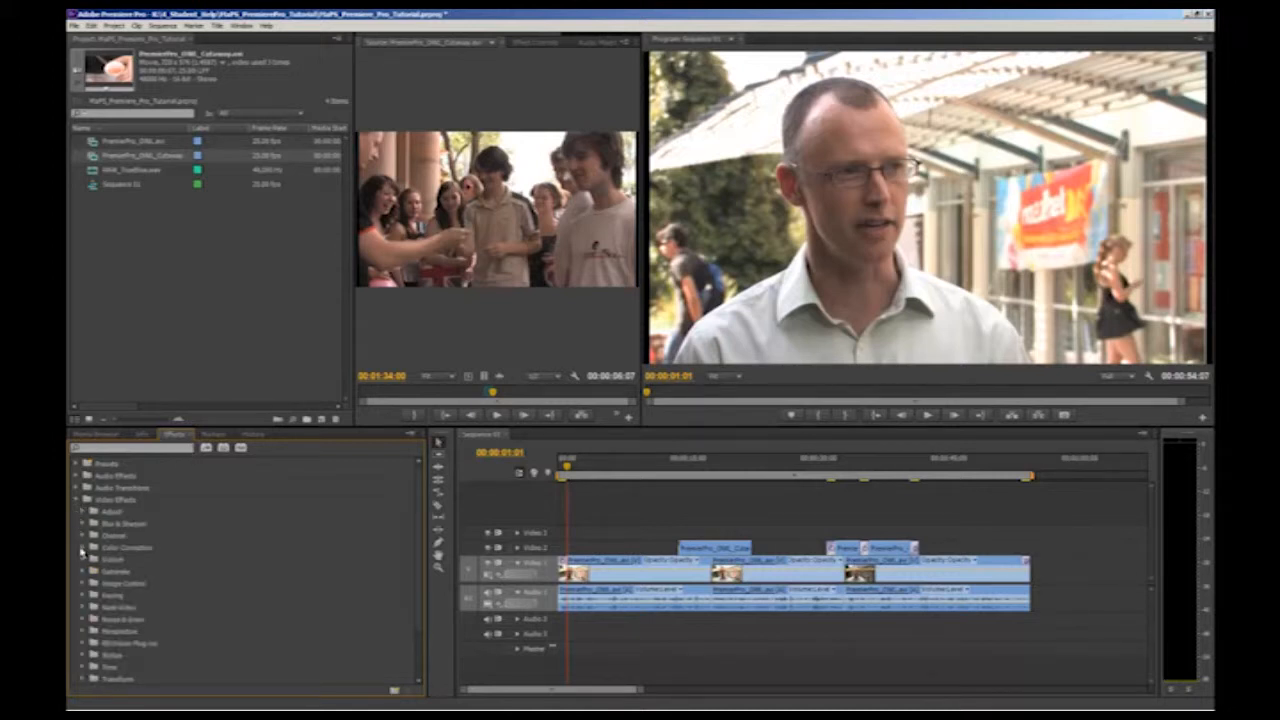
click(82, 548)
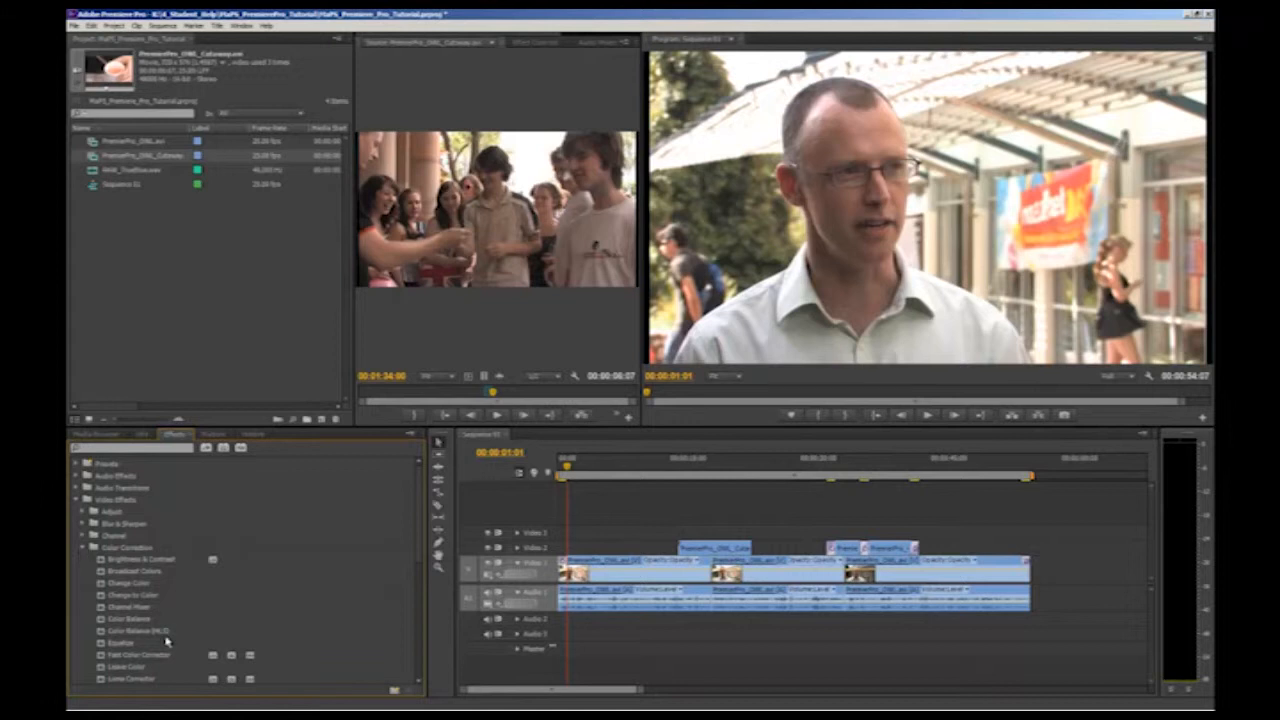
mouse_move(556, 620)
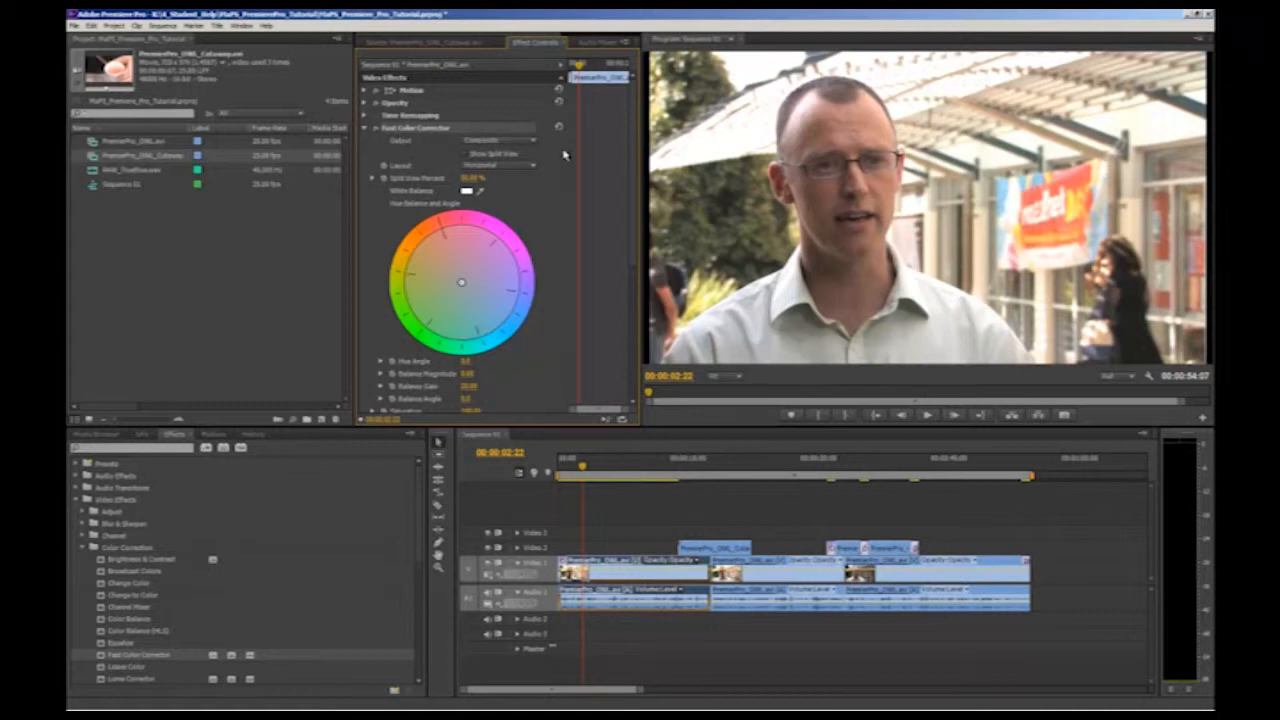
mouse_move(560, 360)
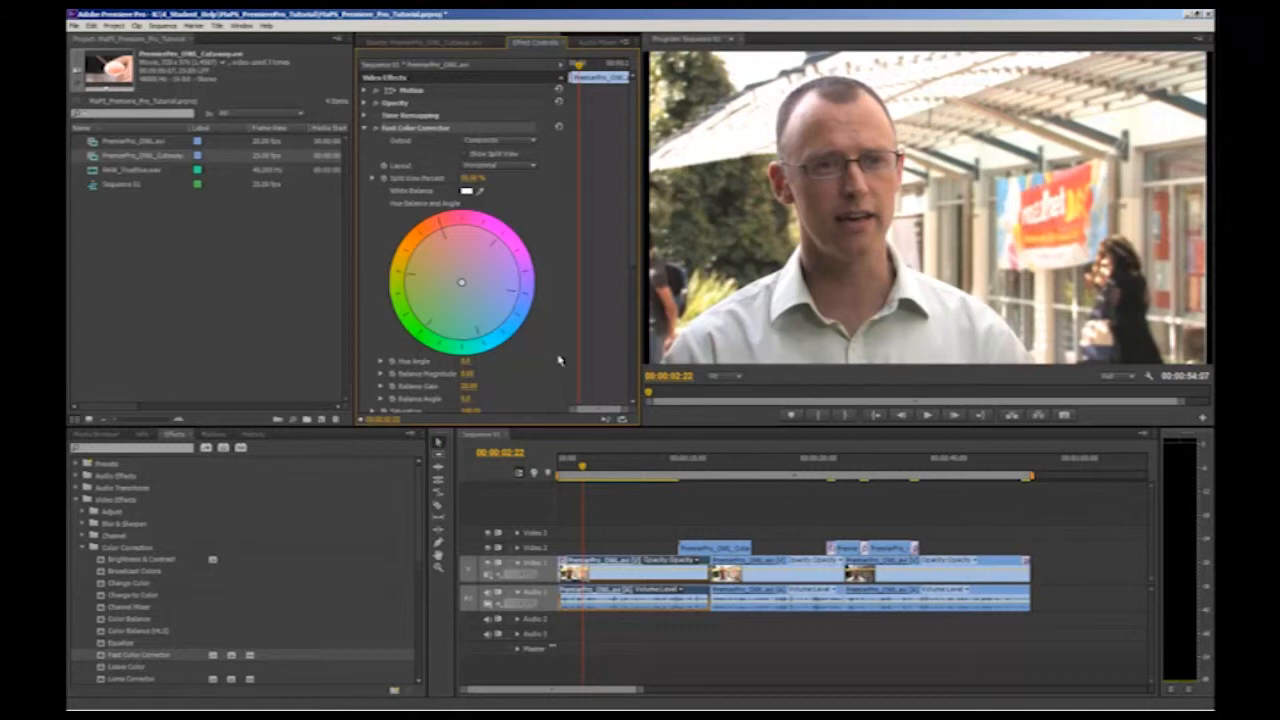
mouse_move(568, 328)
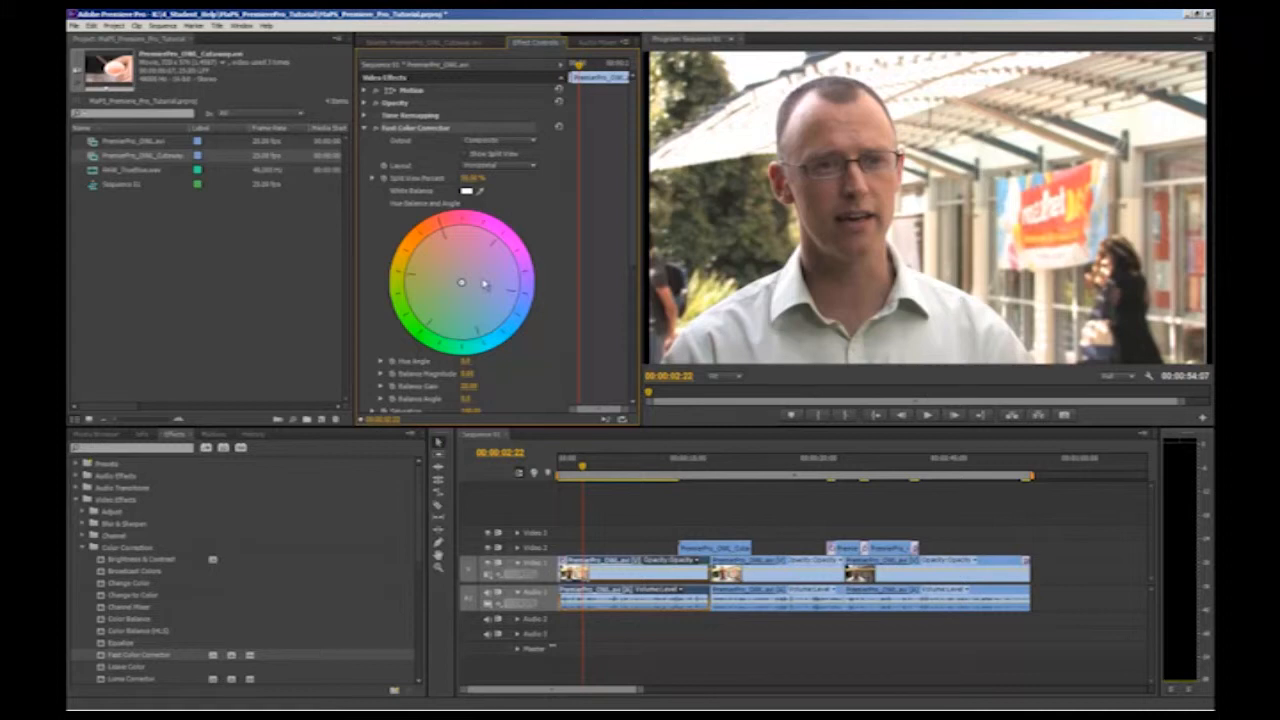
Shift the Fast Color Corrector's color wheel balance on the clip, then collapse the effect
drag(460, 280, 464, 288)
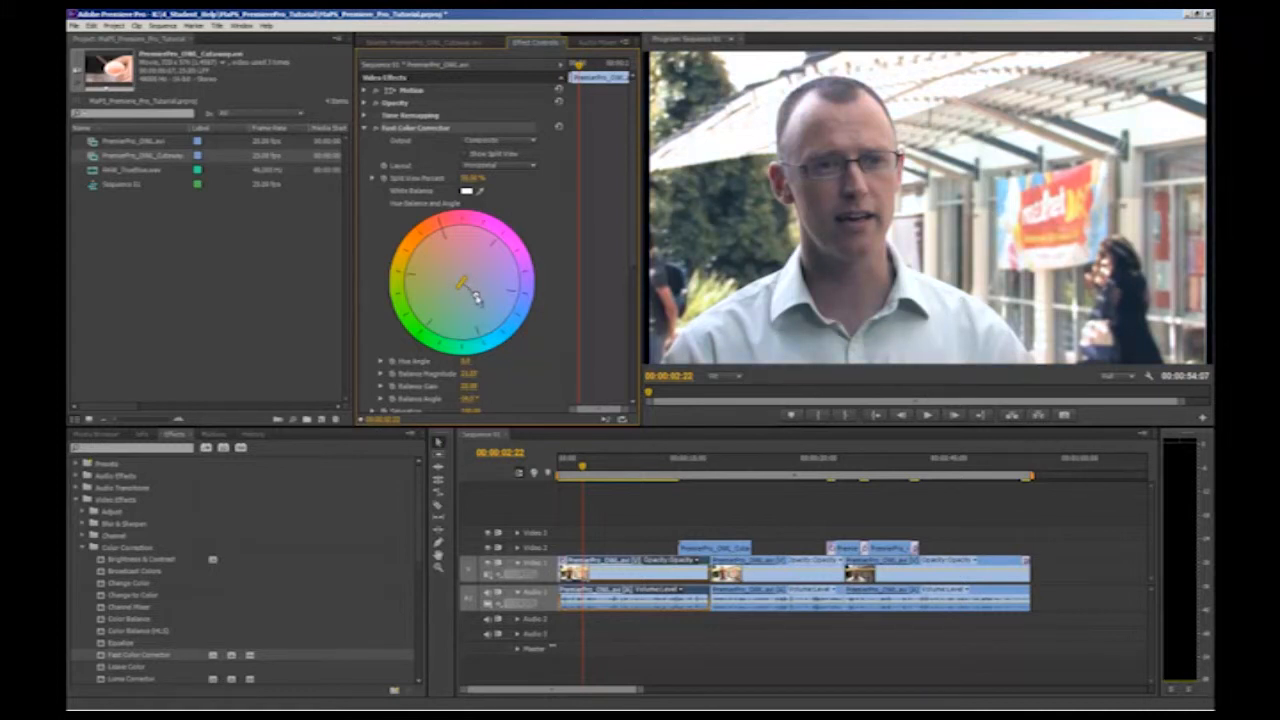
drag(464, 282, 464, 288)
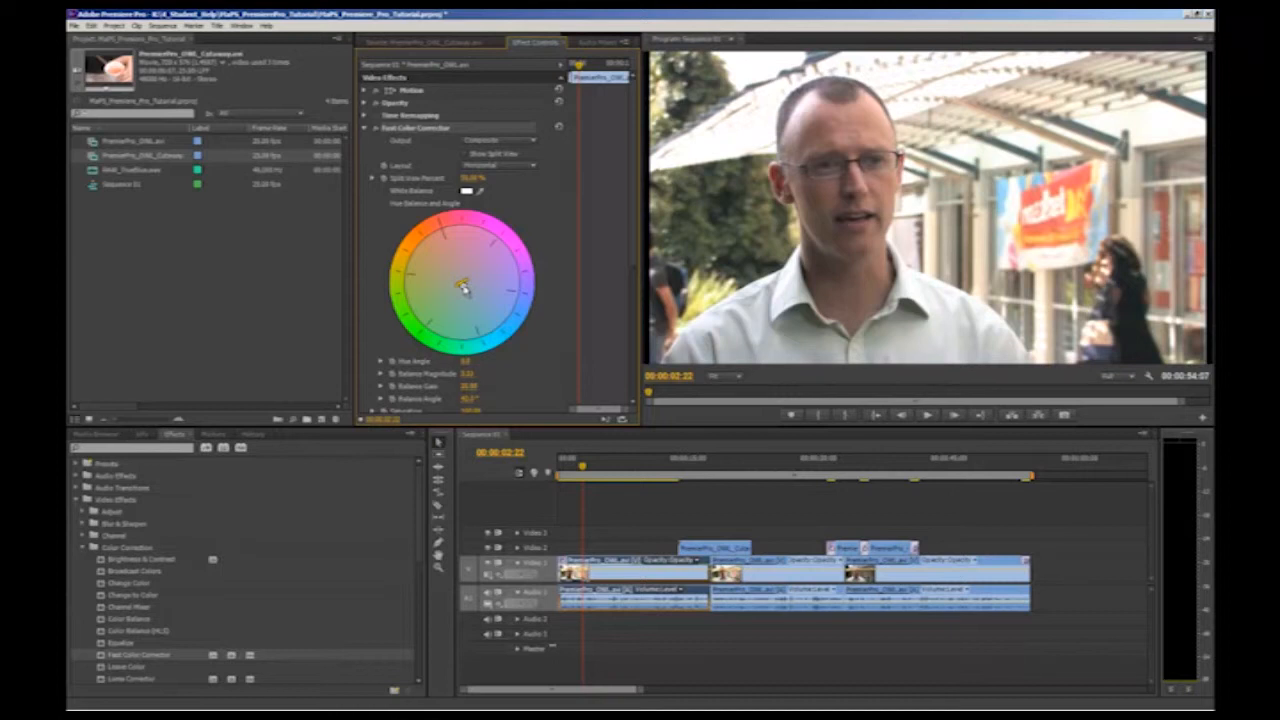
drag(468, 284, 464, 284)
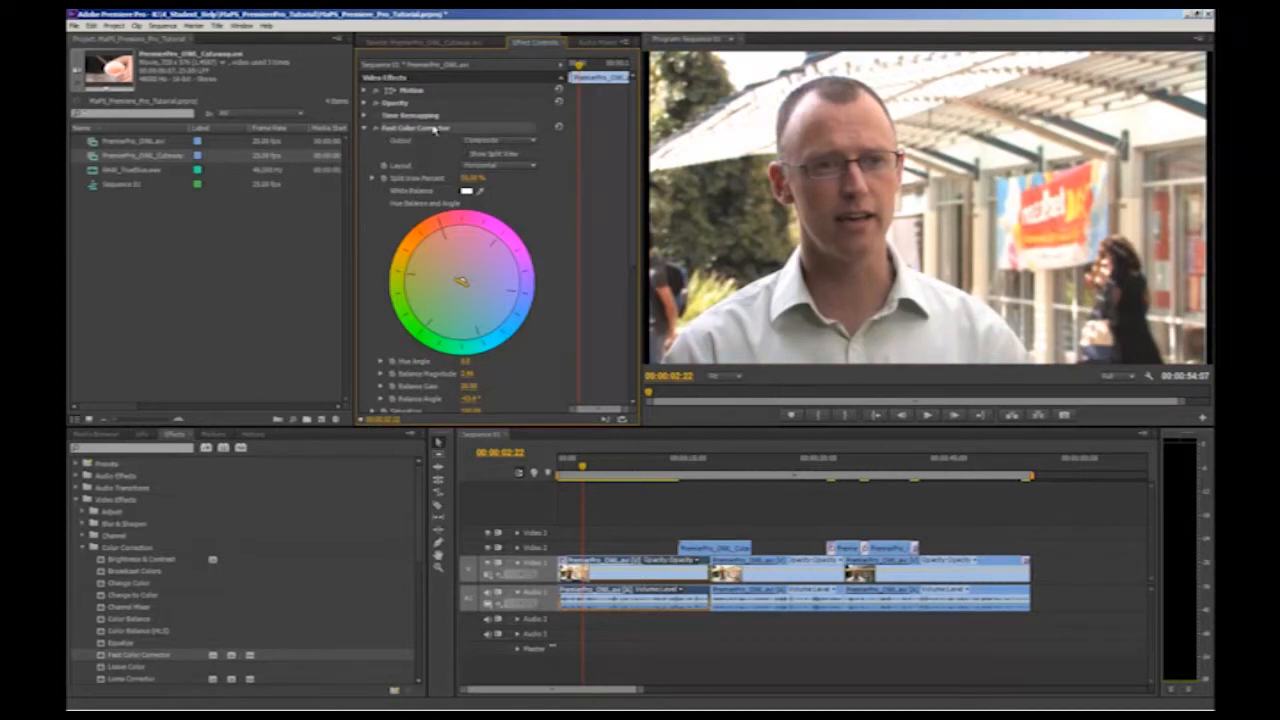
click(372, 128)
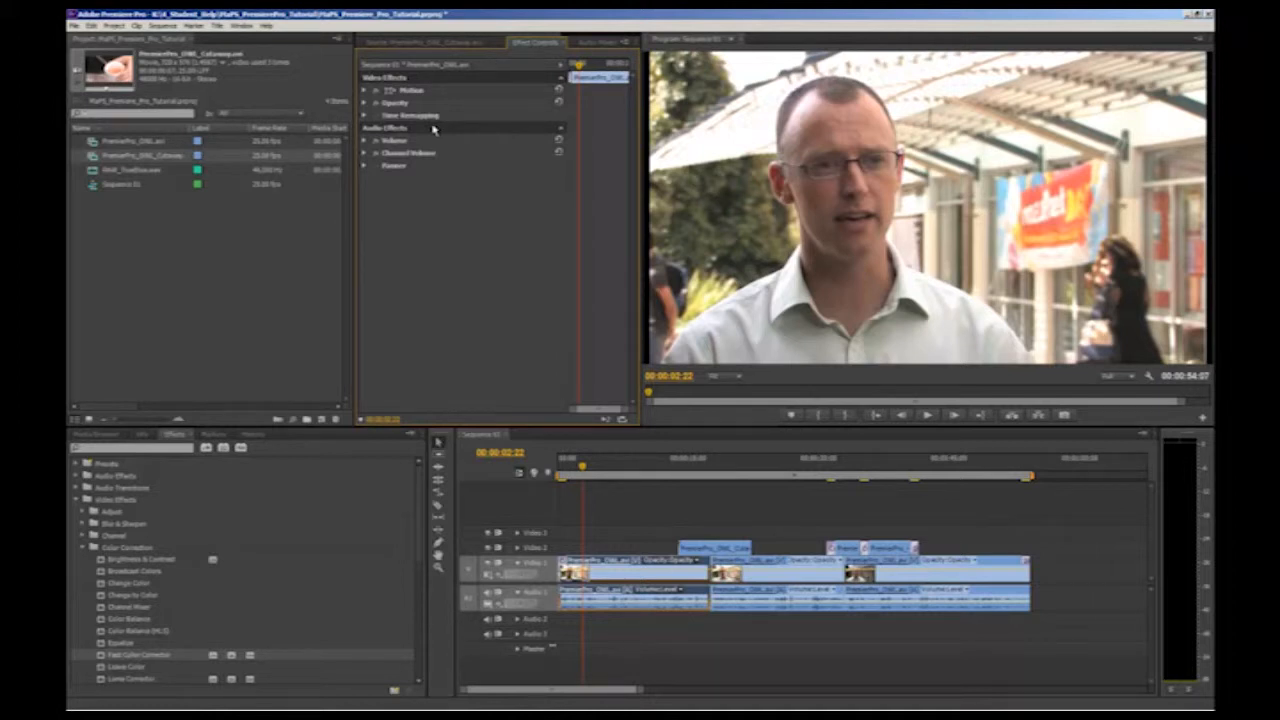
Move to another interview clip and shift its Fast Color Corrector color balance
click(366, 128)
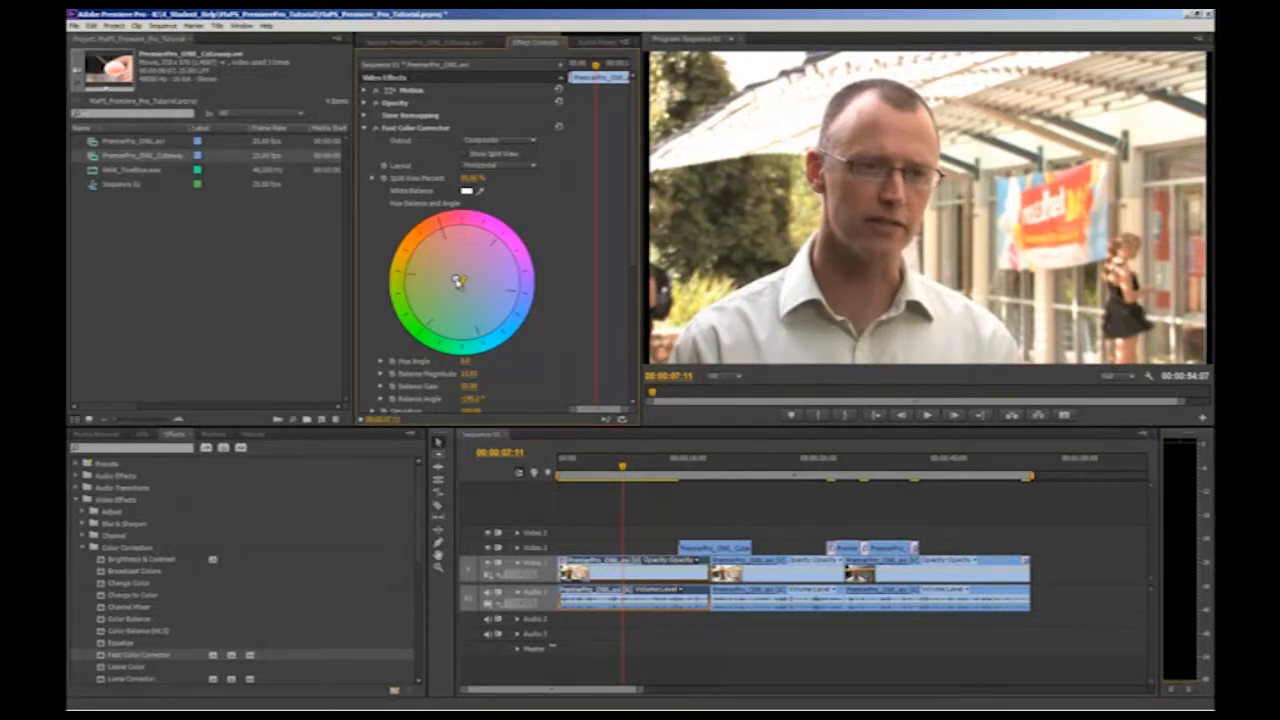
drag(456, 280, 484, 262)
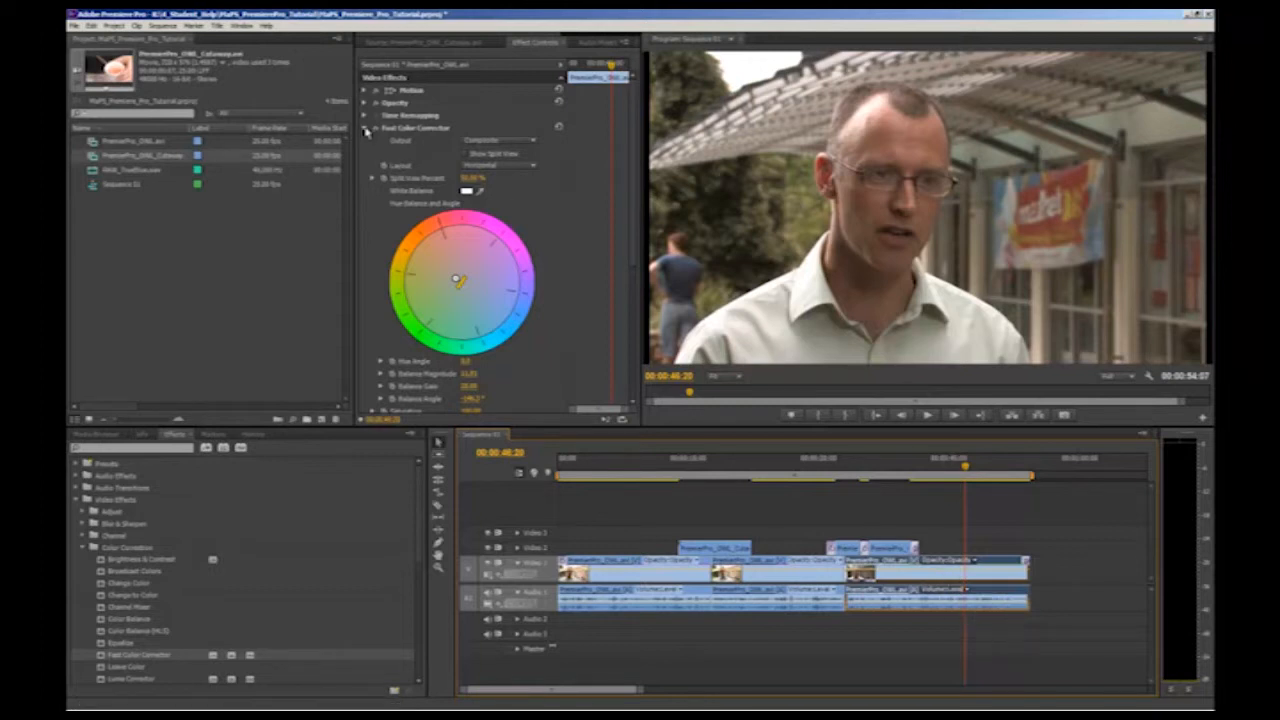
Collapse Fast Color Corrector, expand Motion and adjust the clip's Scale value
click(612, 470)
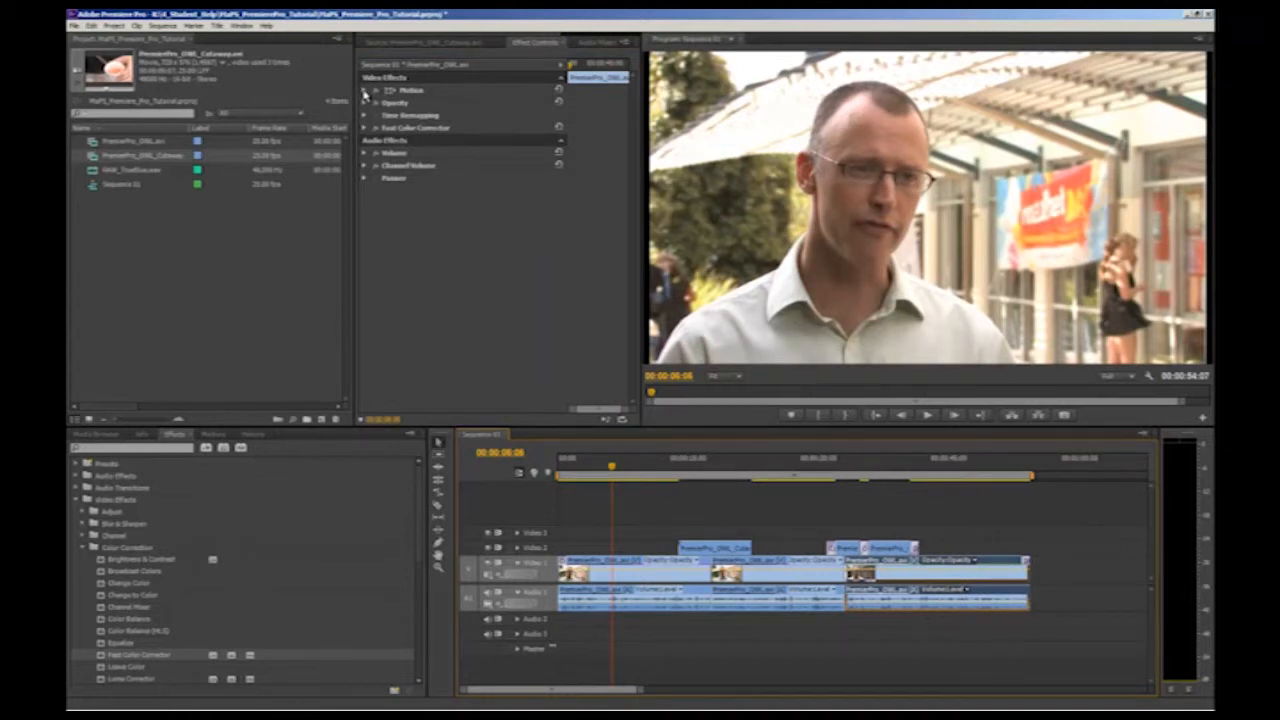
click(366, 90)
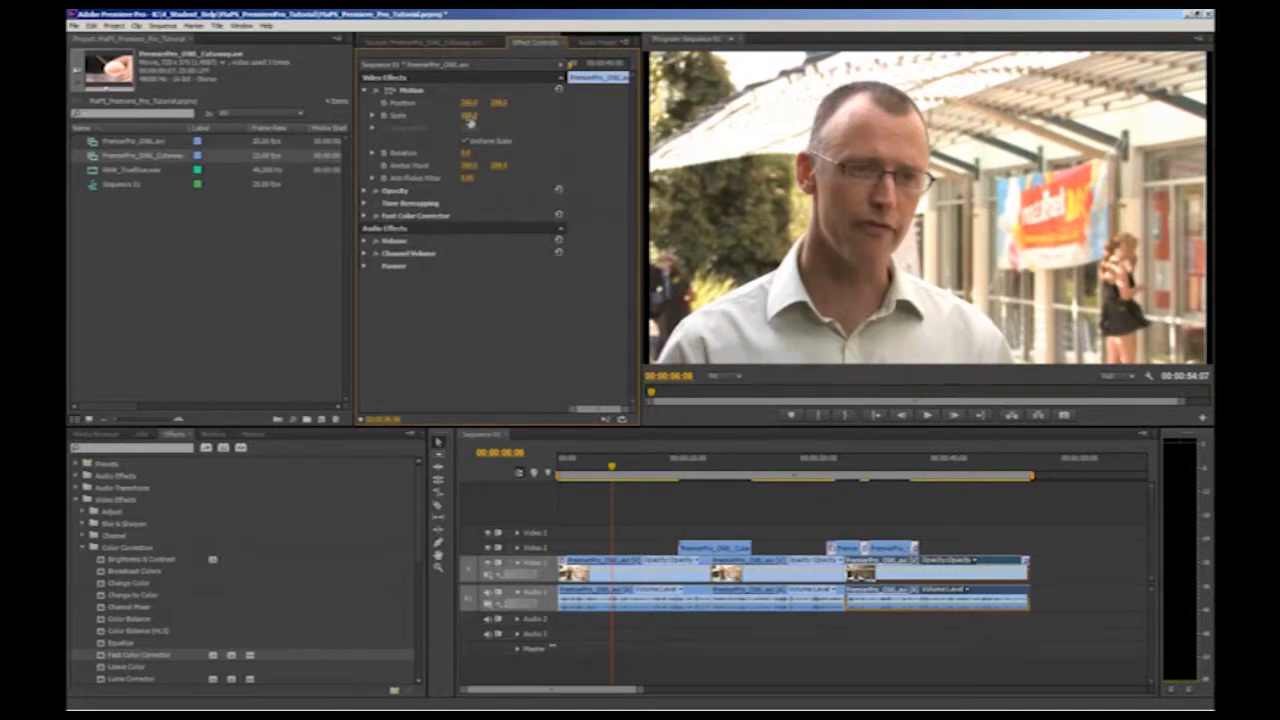
click(366, 216)
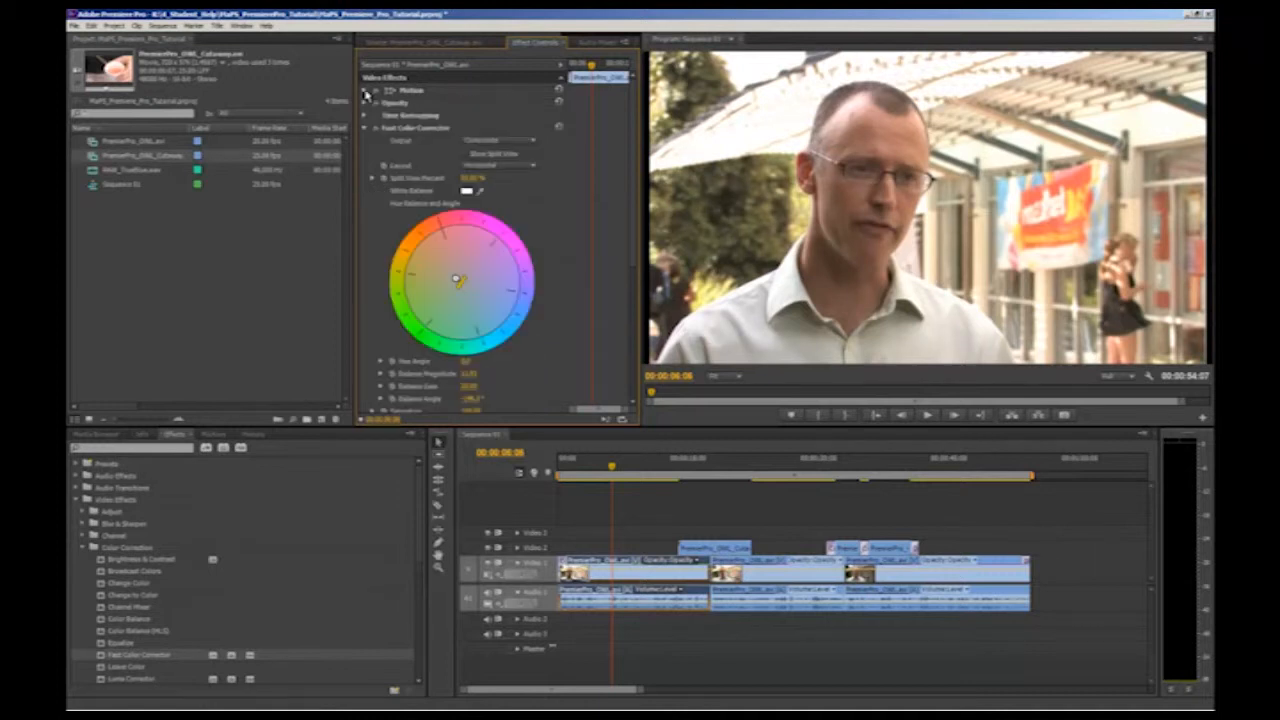
mouse_move(364, 132)
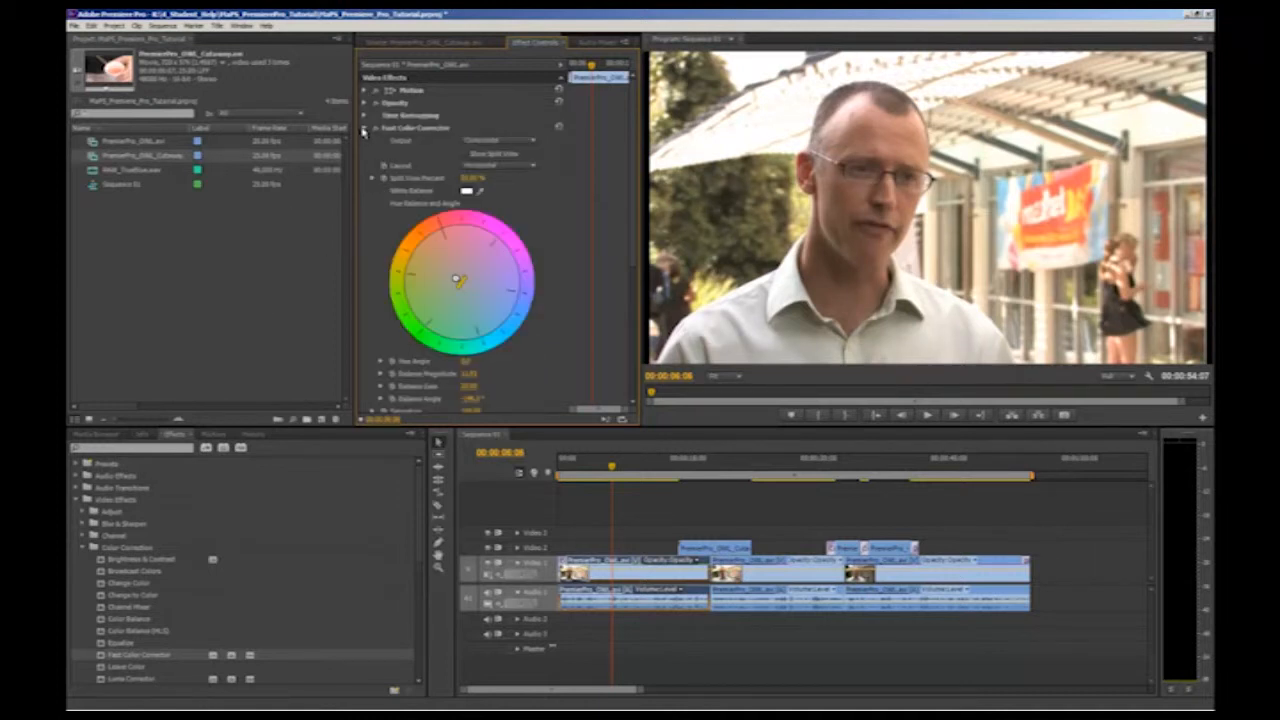
Collapse the Fast Color Corrector settings before searching for Levels
click(368, 128)
text(levels)
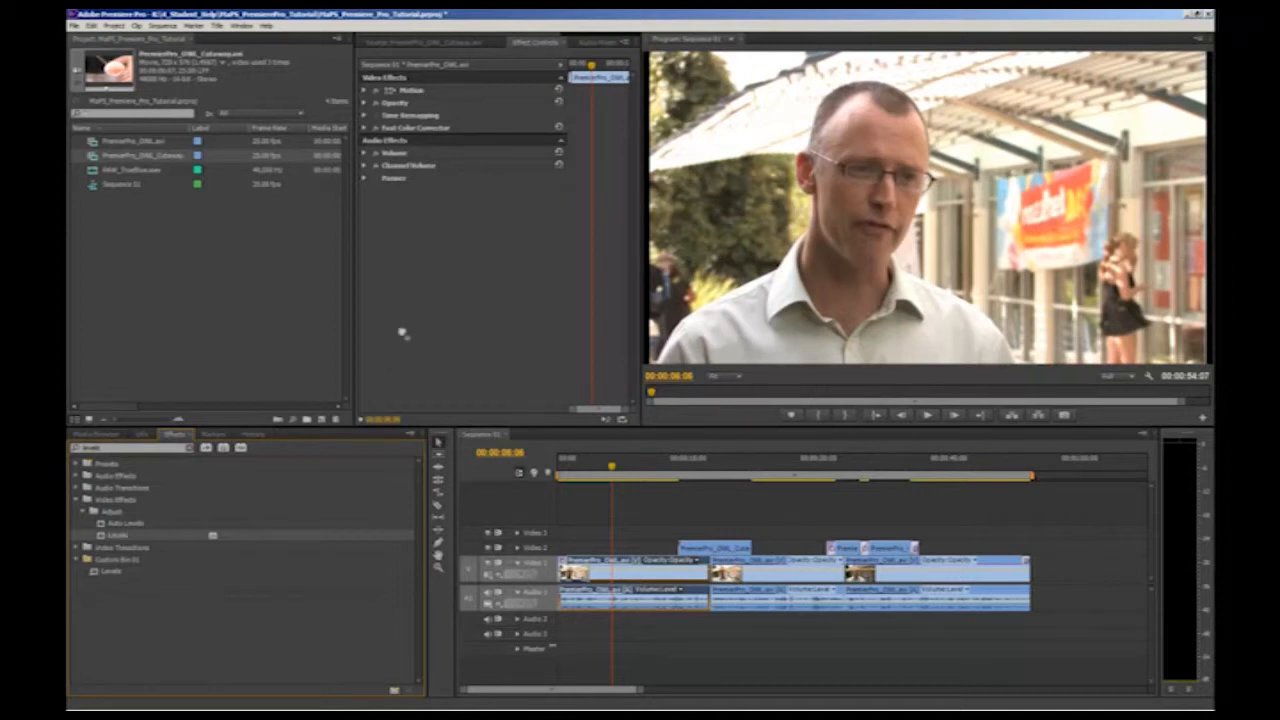
Adjust the clip's input levels in the Levels Settings dialog and confirm with OK
click(364, 140)
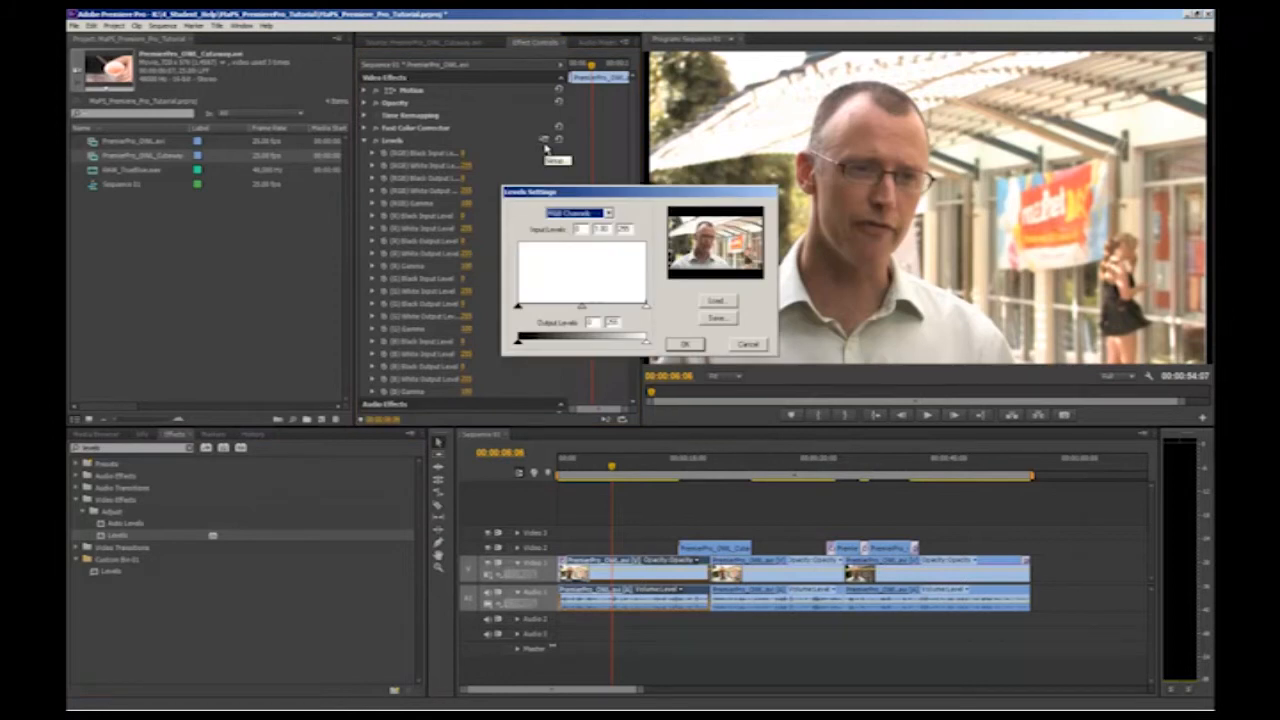
mouse_move(528, 318)
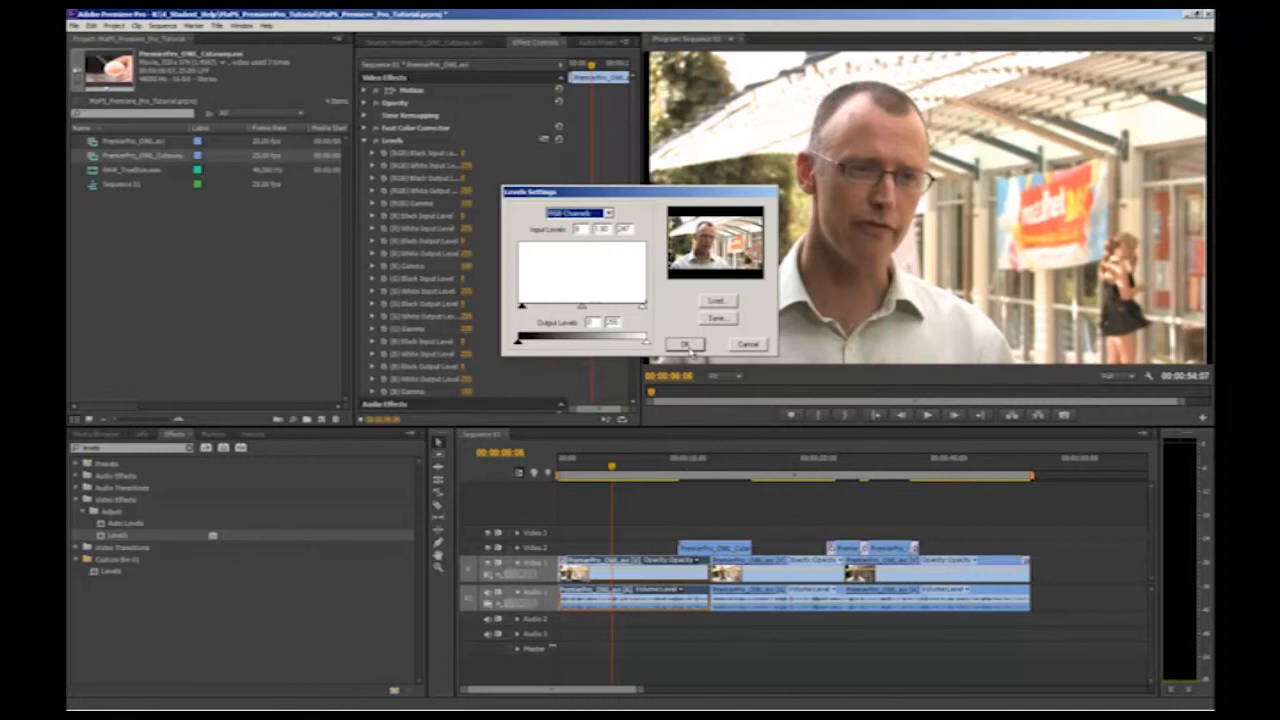
click(684, 344)
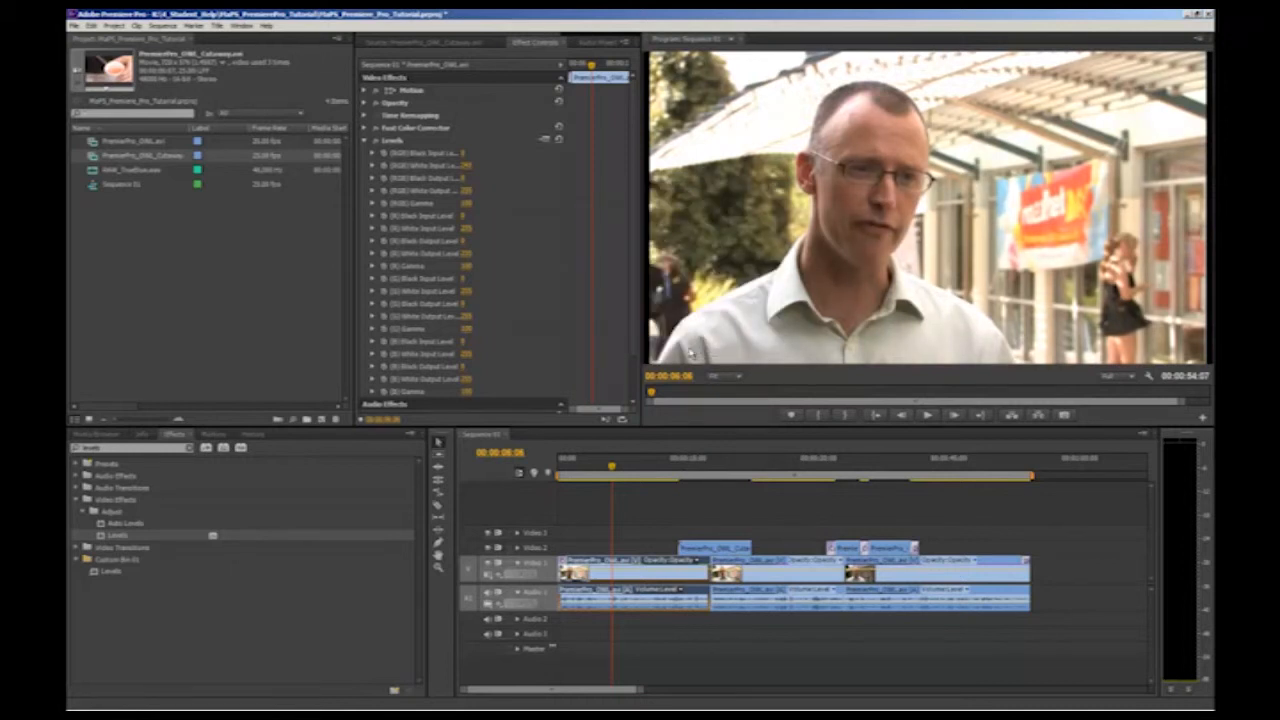